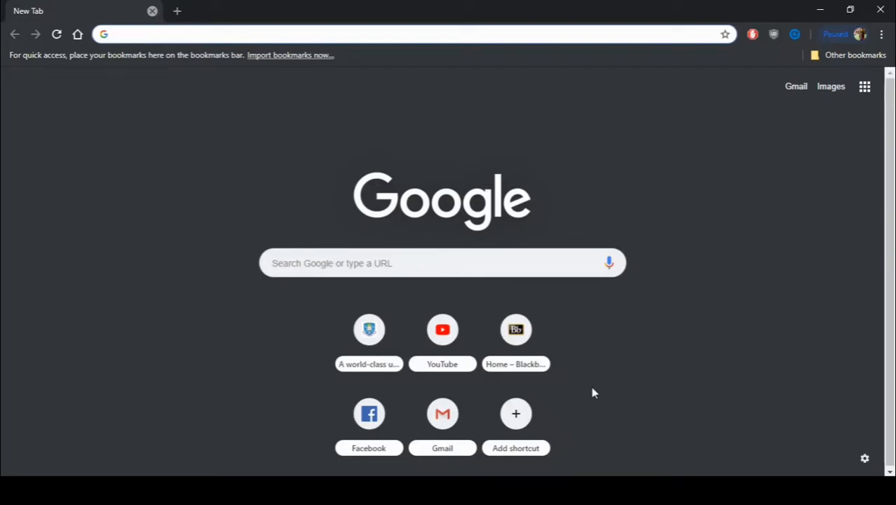
Search Google for 'incognito mode reset button' and add that extension from the Chrome Web Store
left_click(281, 33)
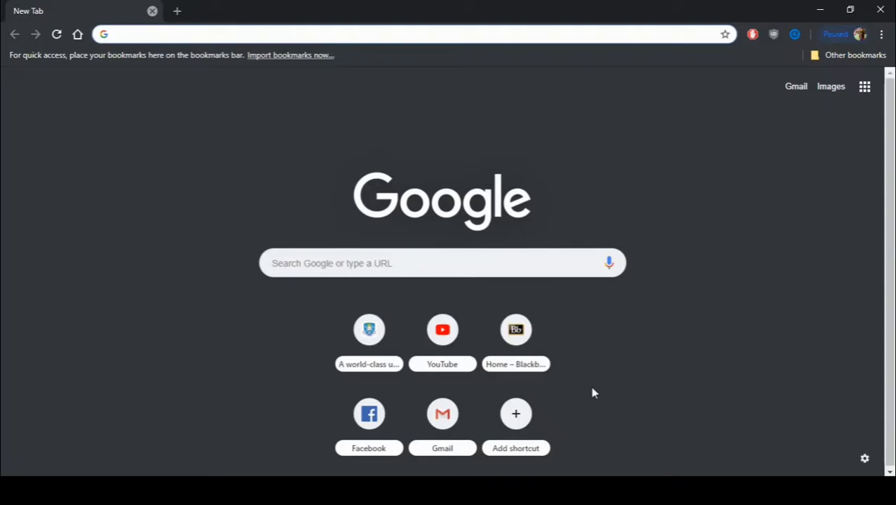
mouse_move(713, 280)
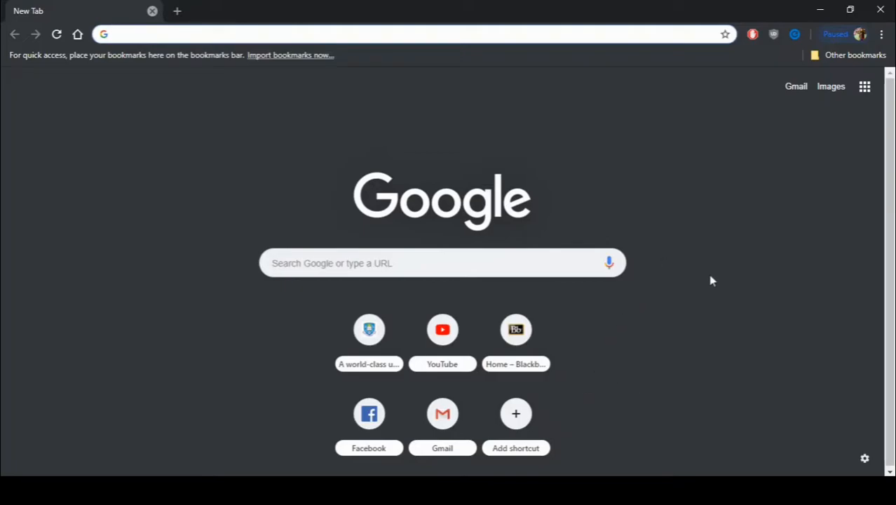
mouse_move(748, 272)
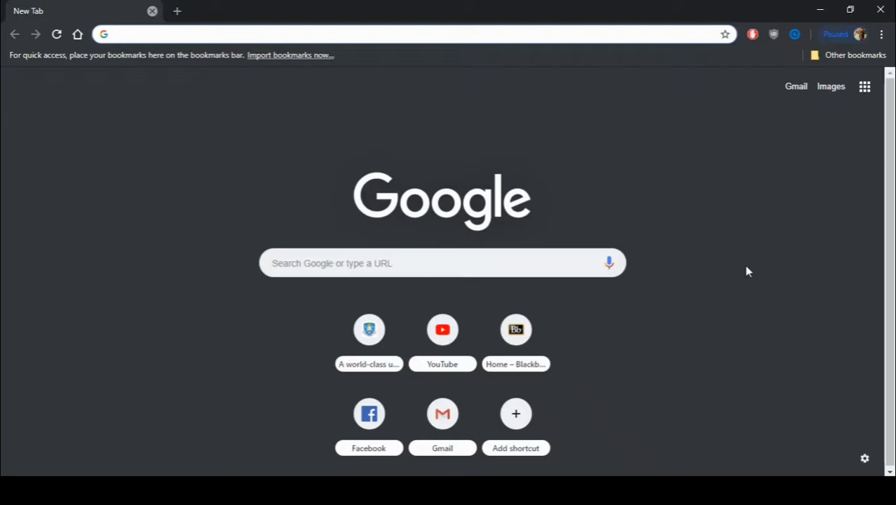
mouse_move(857, 130)
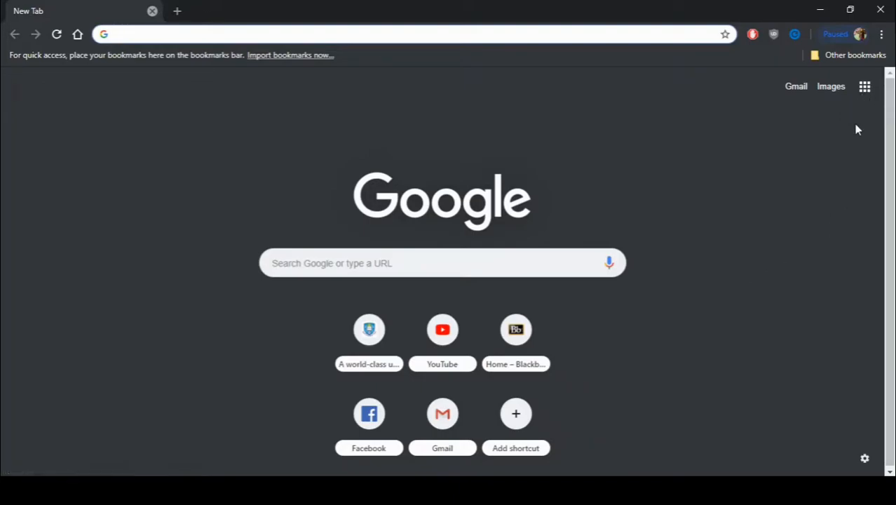
mouse_move(847, 142)
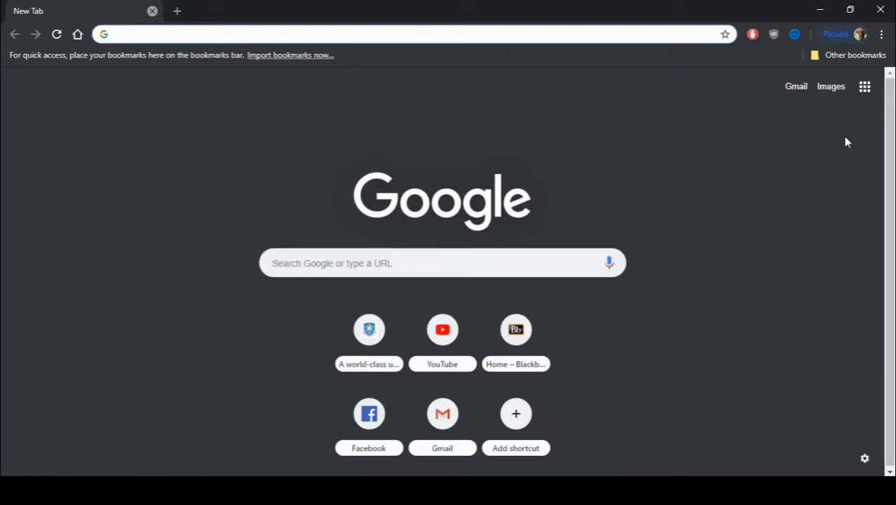
left_click(280, 34)
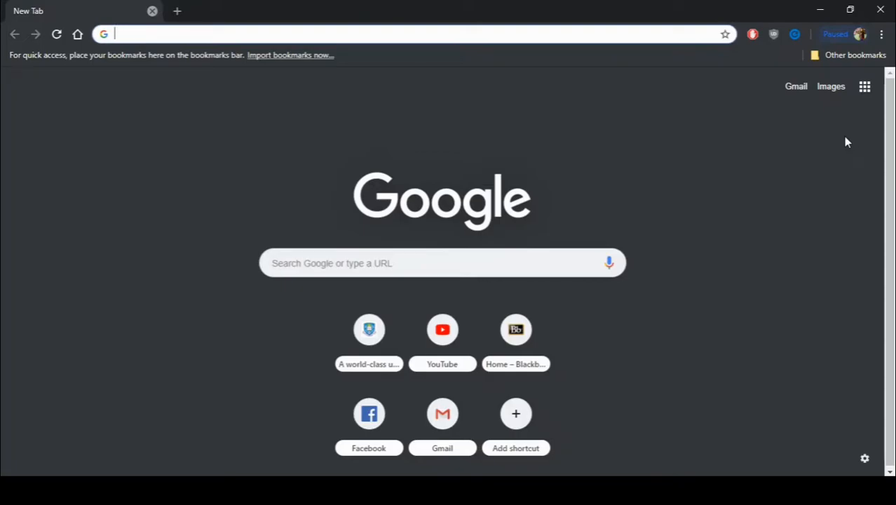
type("incognito mode reset button")
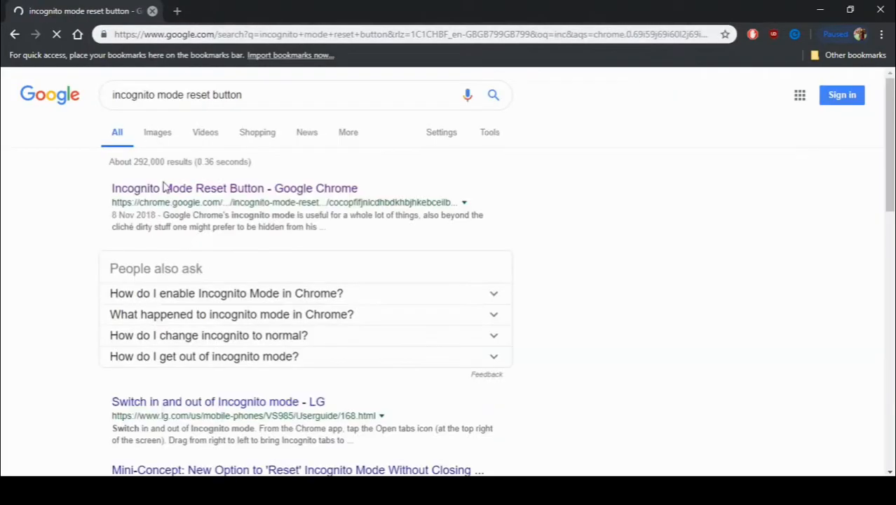
left_click(234, 188)
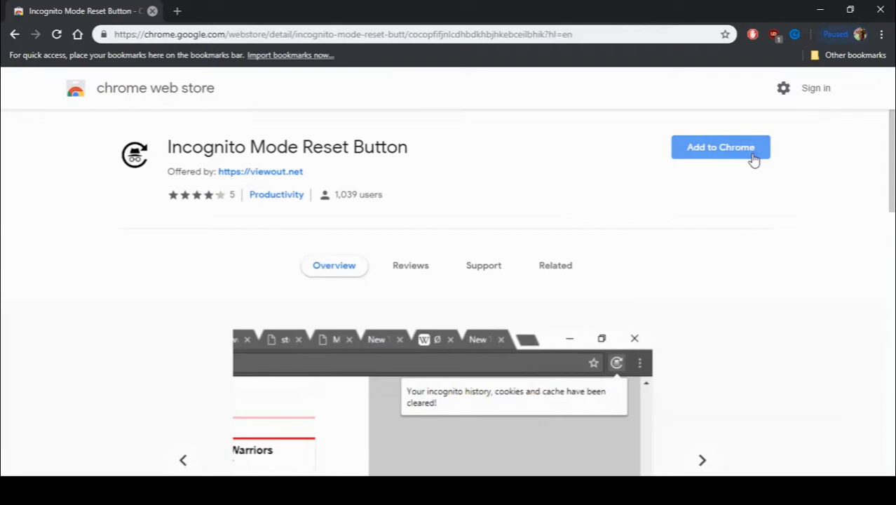
left_click(720, 147)
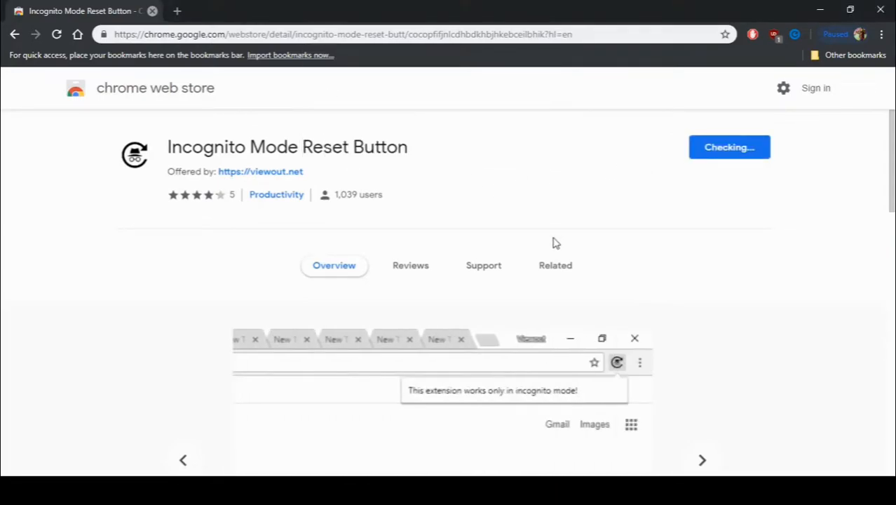
left_click(555, 265)
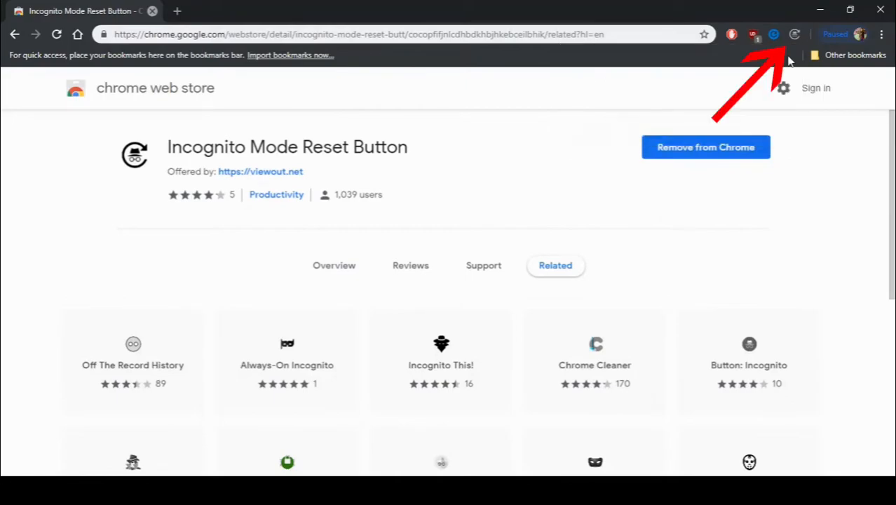
mouse_move(794, 34)
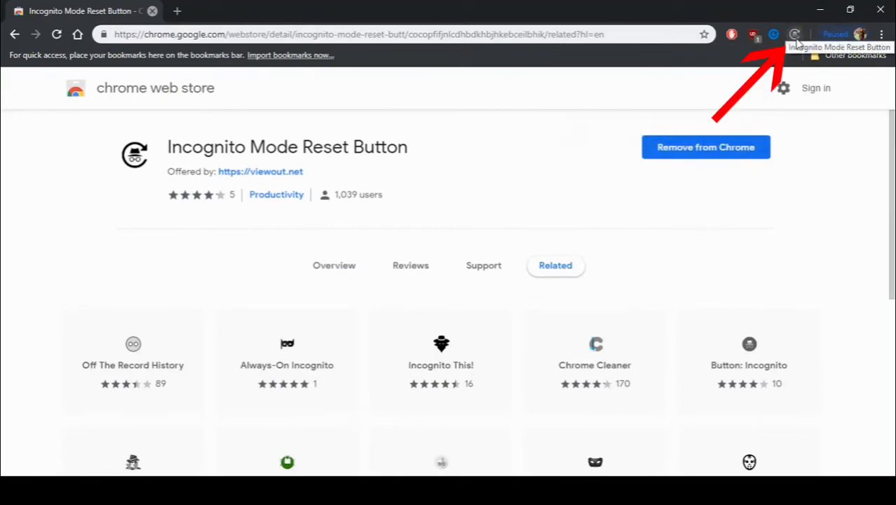
mouse_move(756, 92)
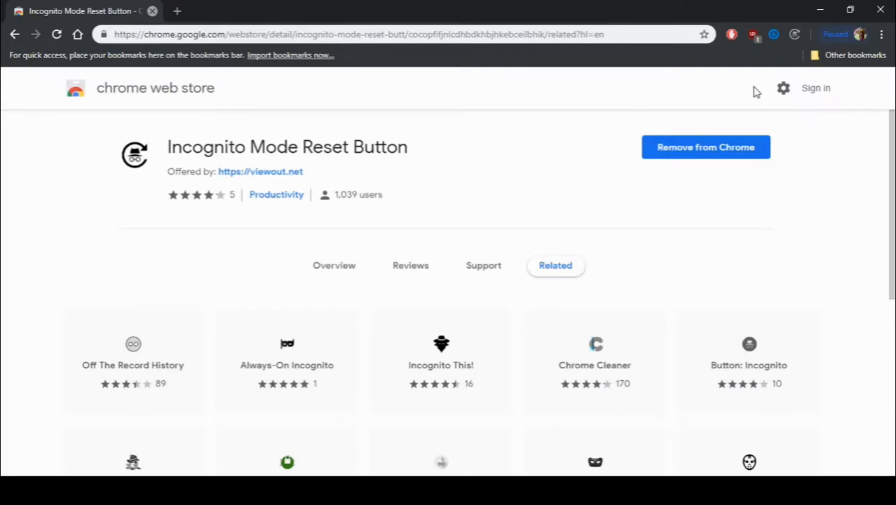
mouse_move(795, 34)
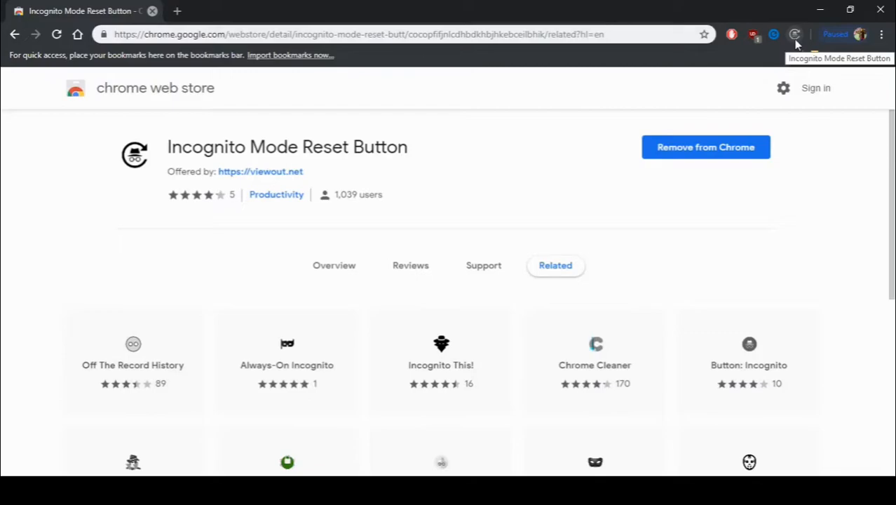
Turn on Allow in incognito in the Incognito Mode Reset Button extension's details
left_click(881, 33)
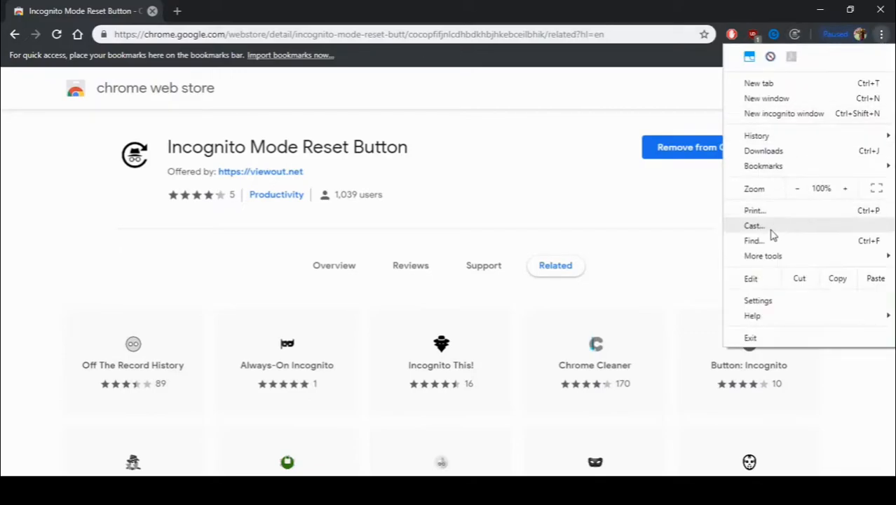
left_click(763, 256)
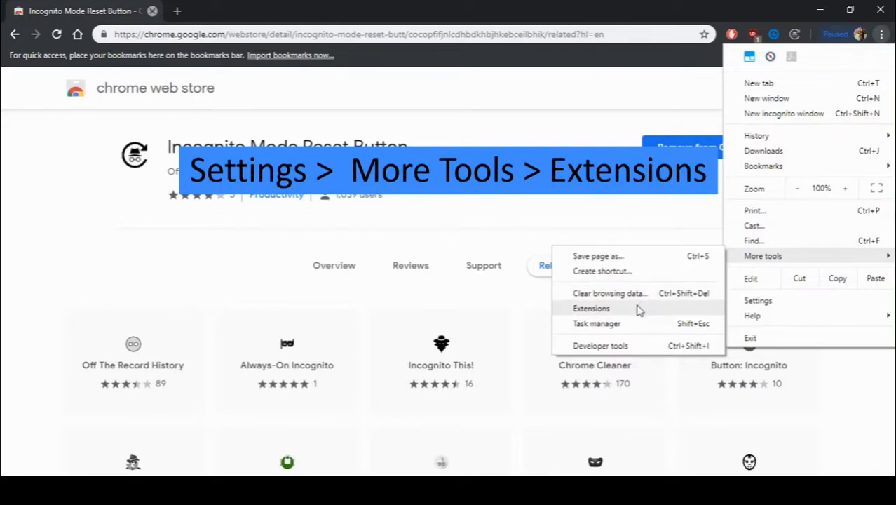
left_click(591, 309)
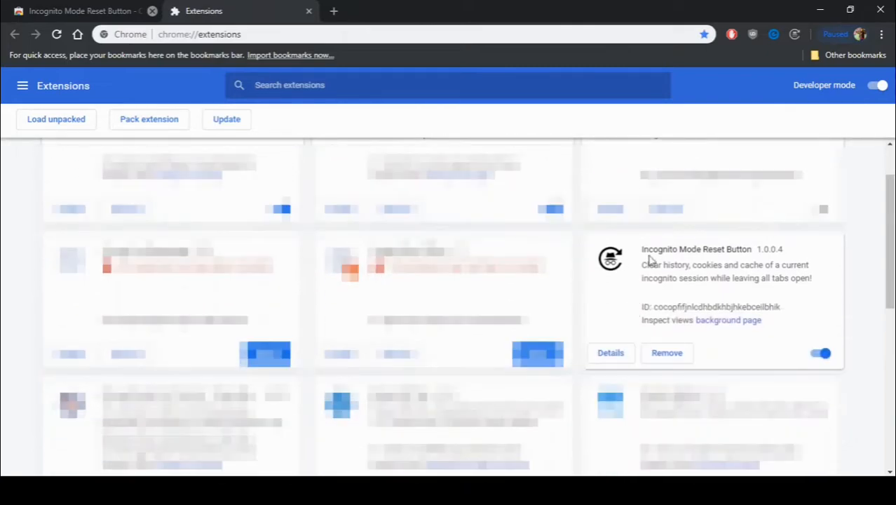
mouse_move(608, 349)
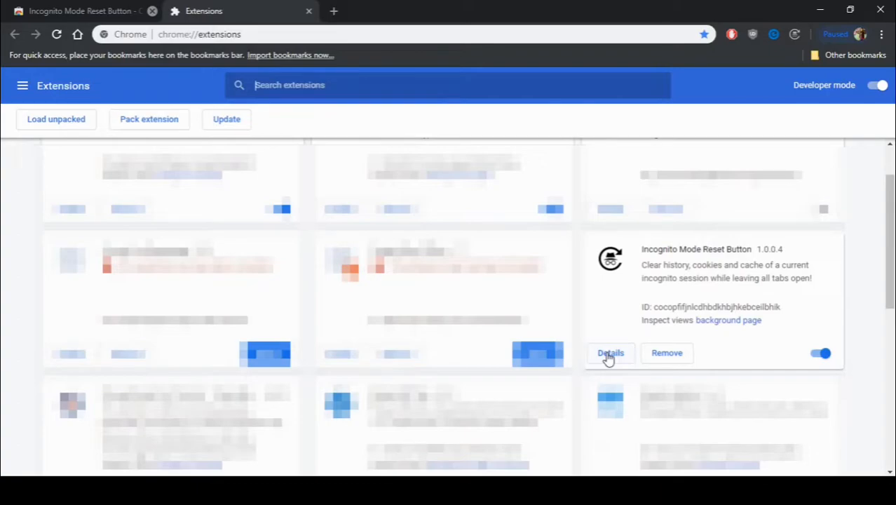
left_click(609, 353)
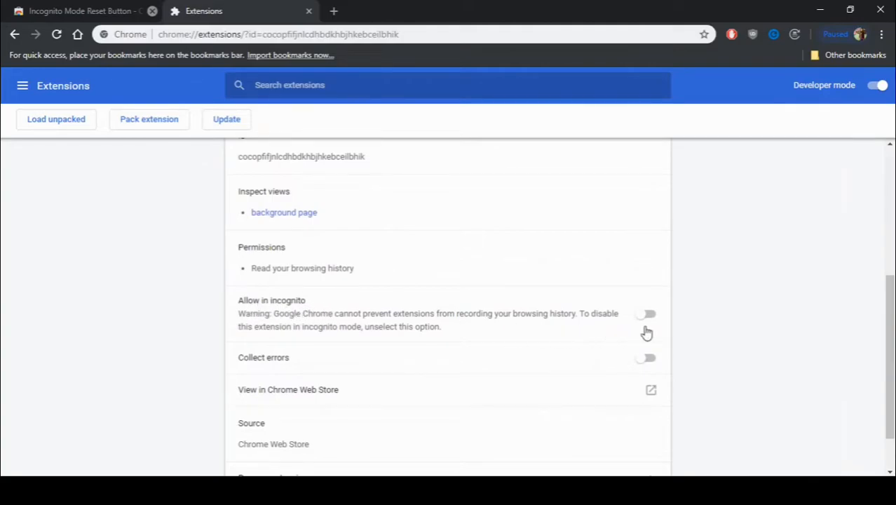
left_click(646, 313)
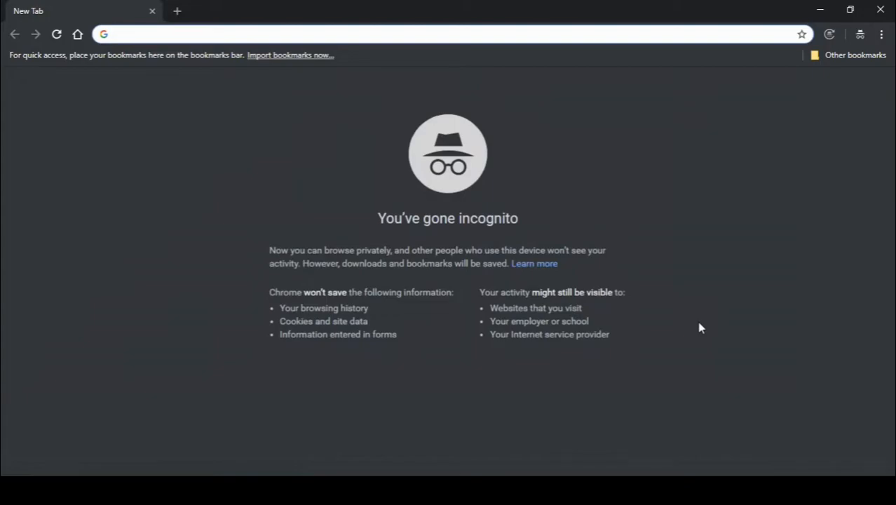
Open a new incognito window with Ctrl+Shift+N
left_click(280, 34)
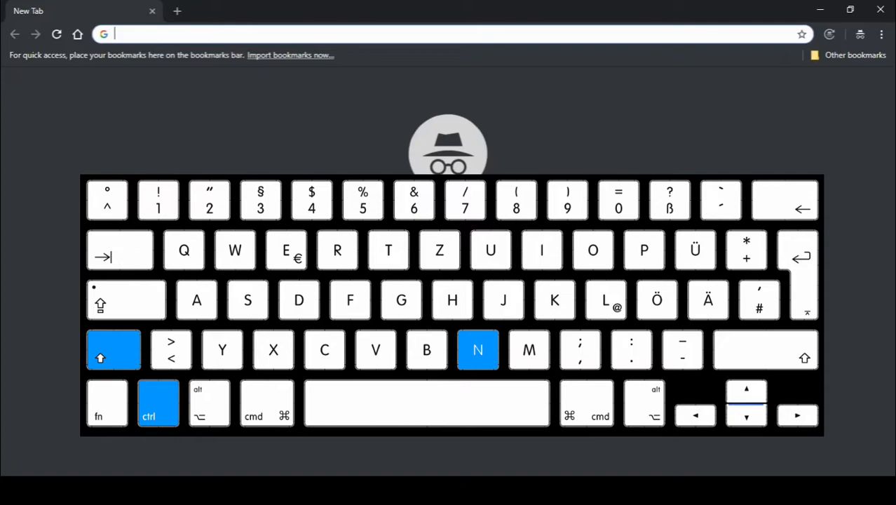
key("ctrl+shift+n")
type("https://su.sheffield.ac.uk")
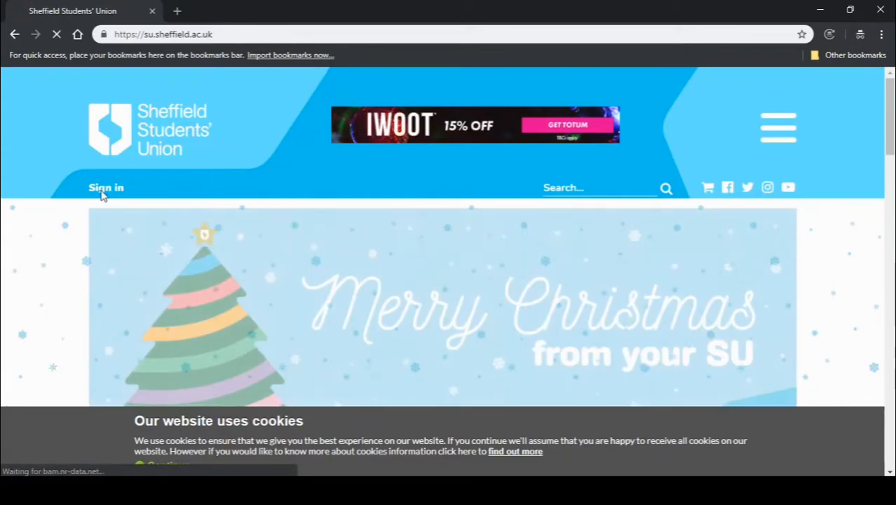
Sign in to the Students' Union site through the Non-Student / Guest Login form
left_click(106, 187)
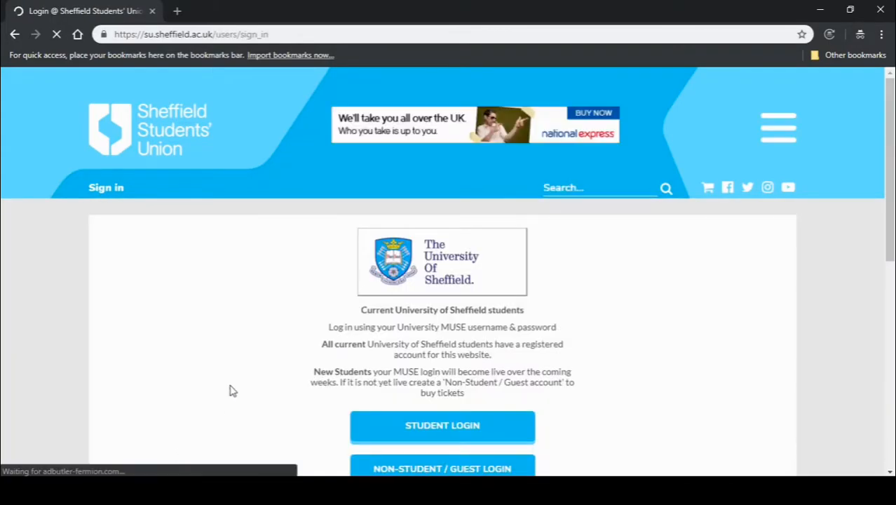
scroll("down", 3)
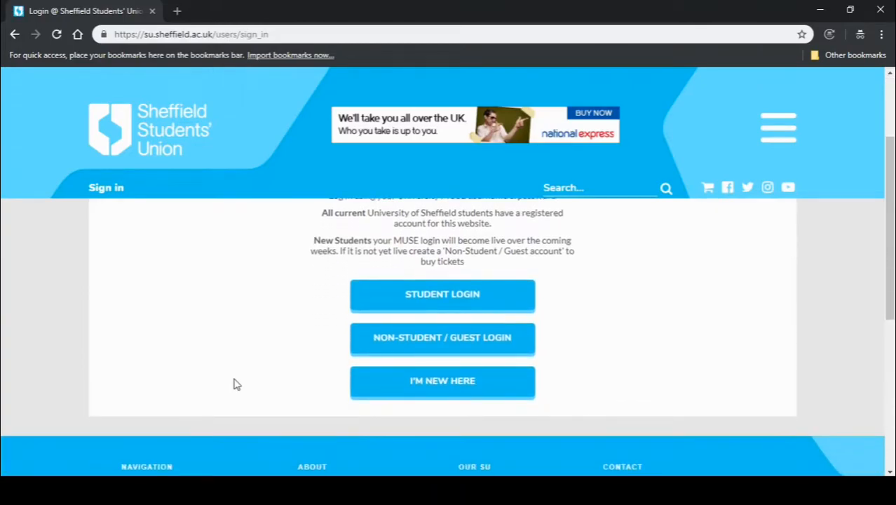
mouse_move(358, 359)
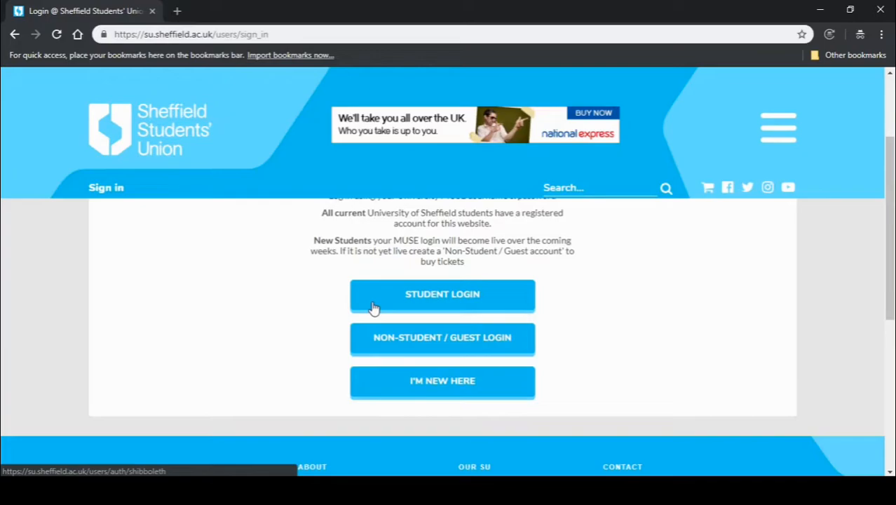
mouse_move(502, 356)
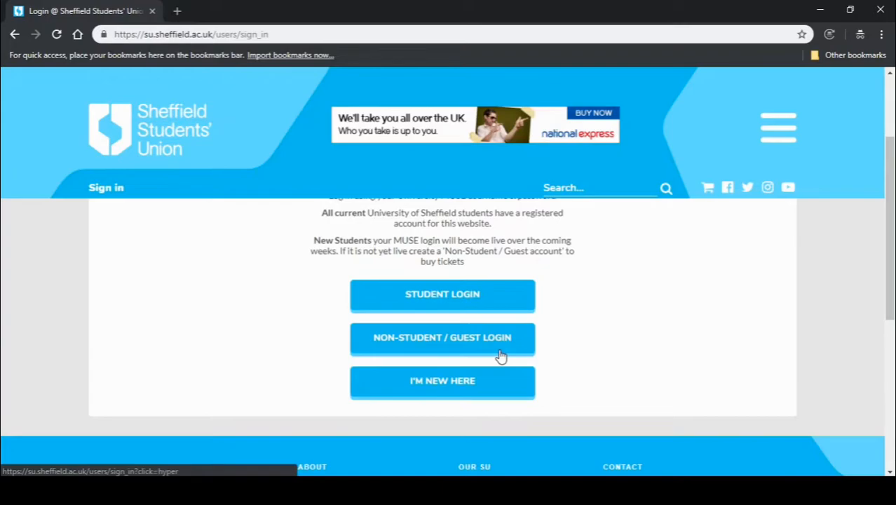
left_click(442, 337)
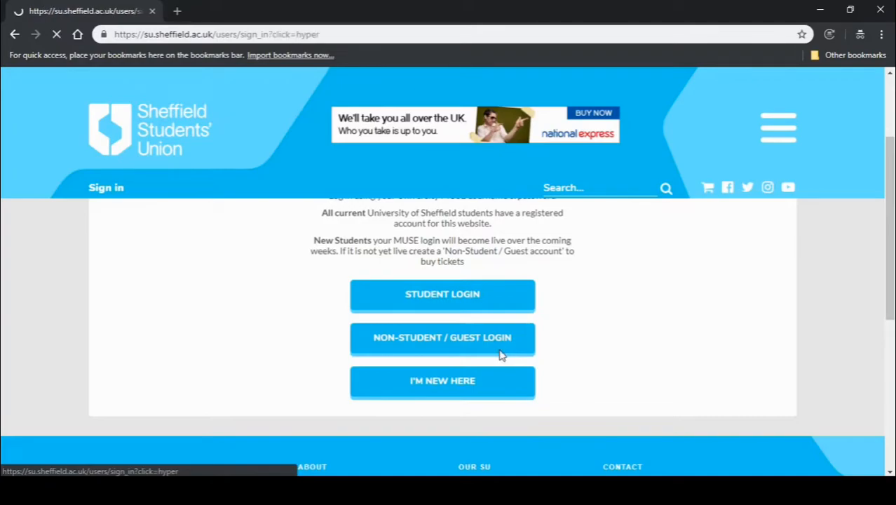
left_click(442, 338)
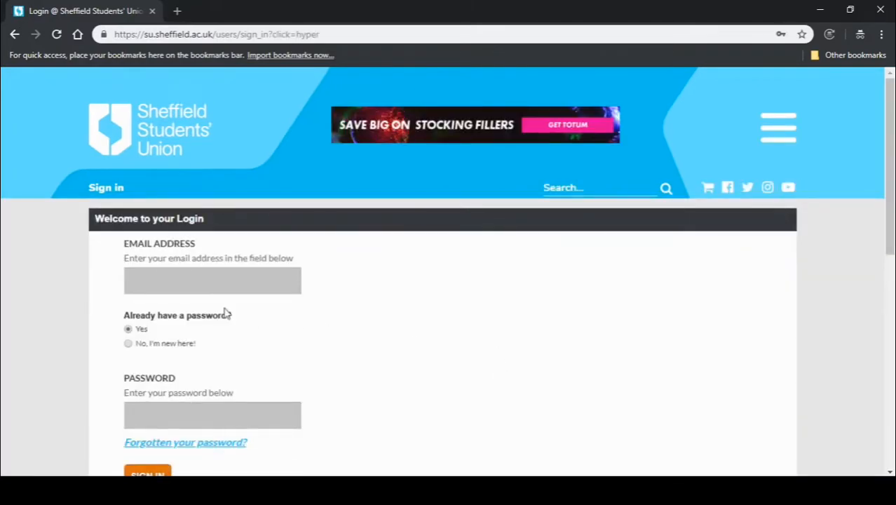
left_click(212, 280)
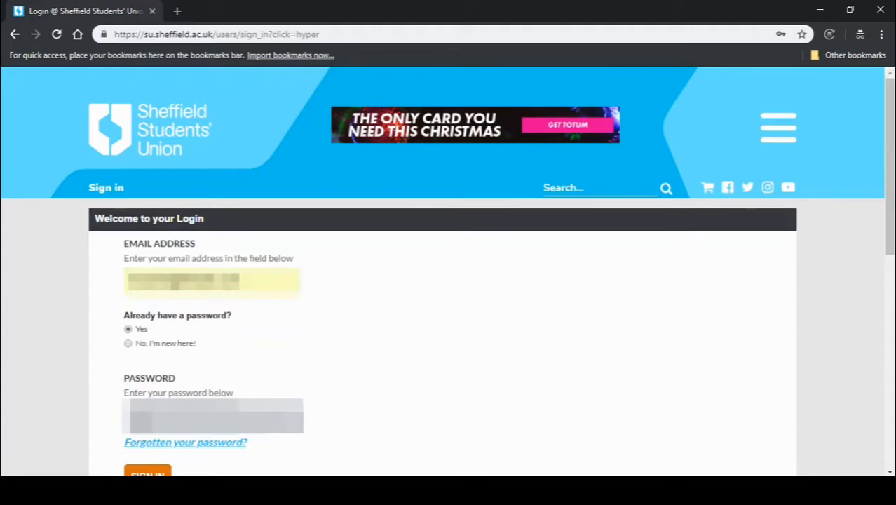
left_click(147, 473)
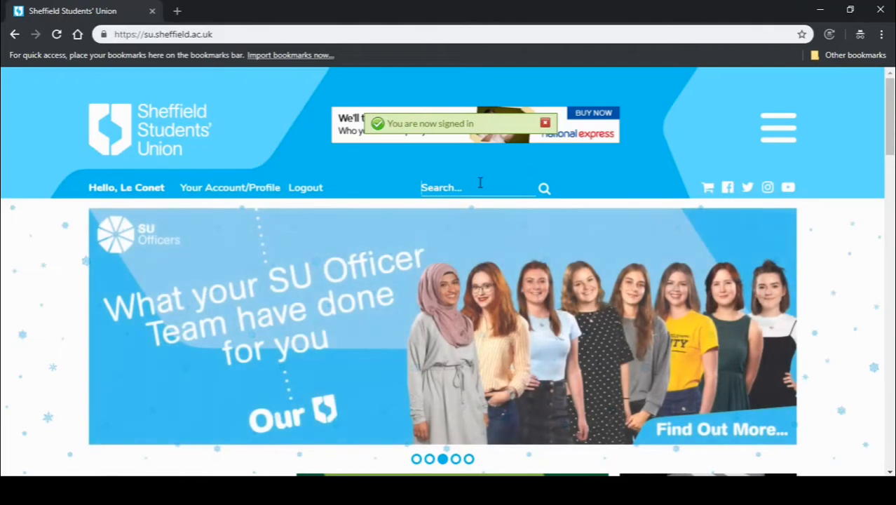
Search 'digital societies' and join the group with the free 'Mailing List - Digital Societies' option
type("digital societies")
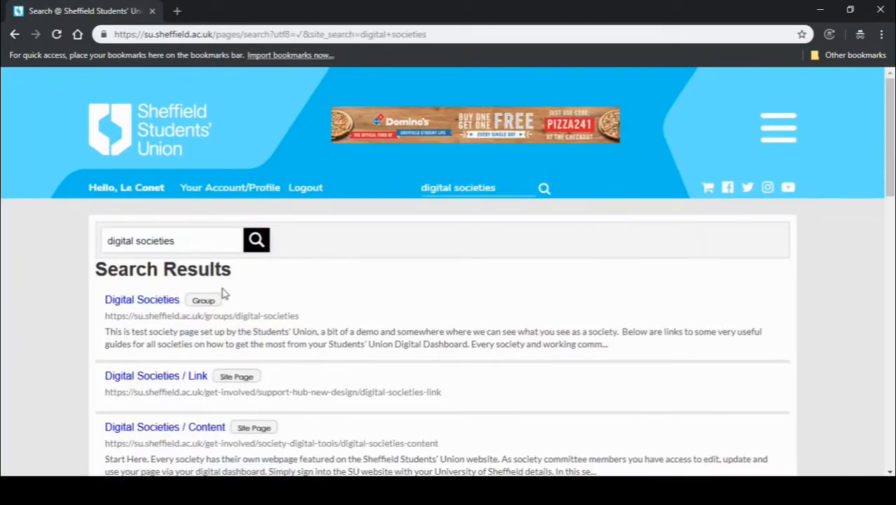
left_click(141, 299)
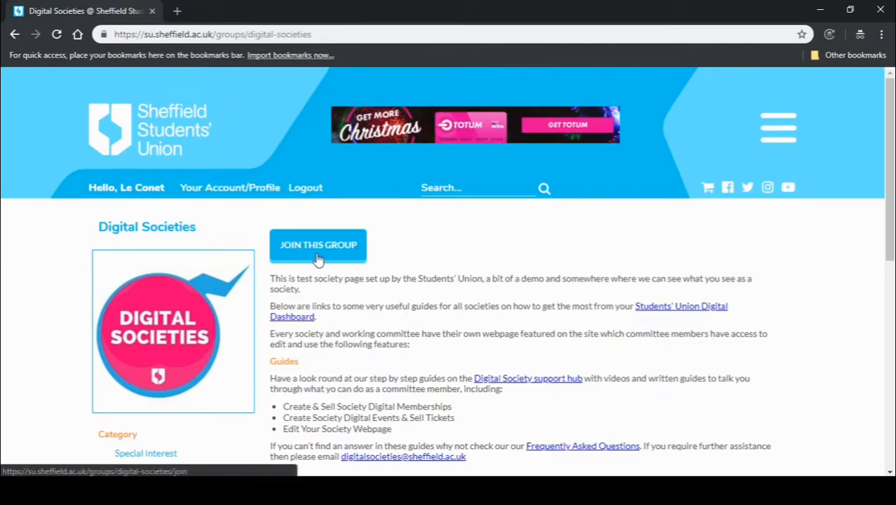
left_click(317, 244)
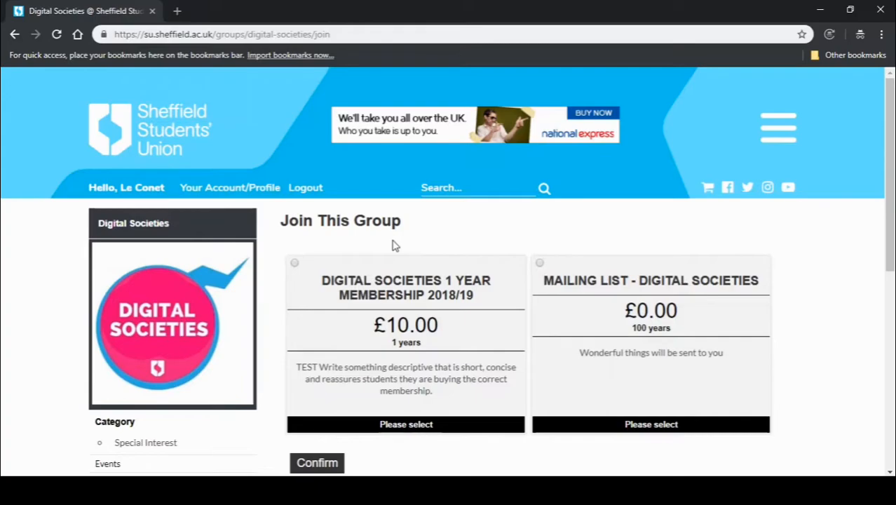
scroll("down", 3)
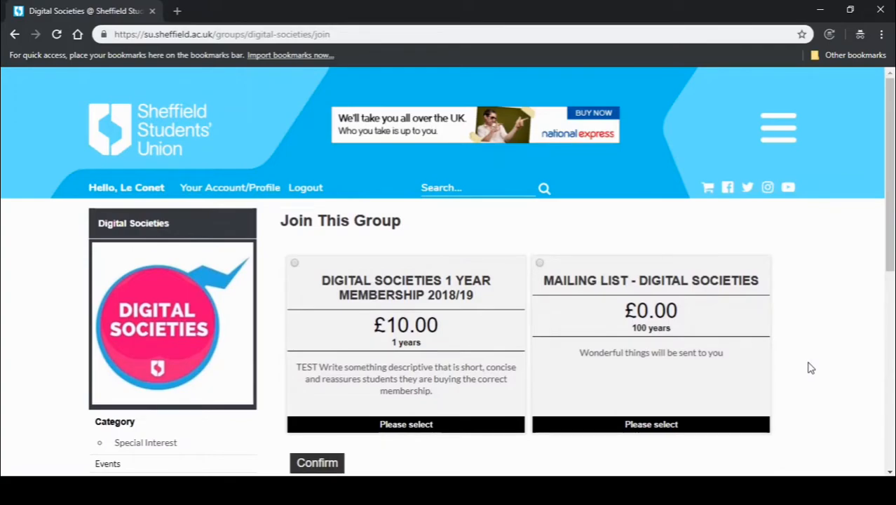
mouse_move(553, 297)
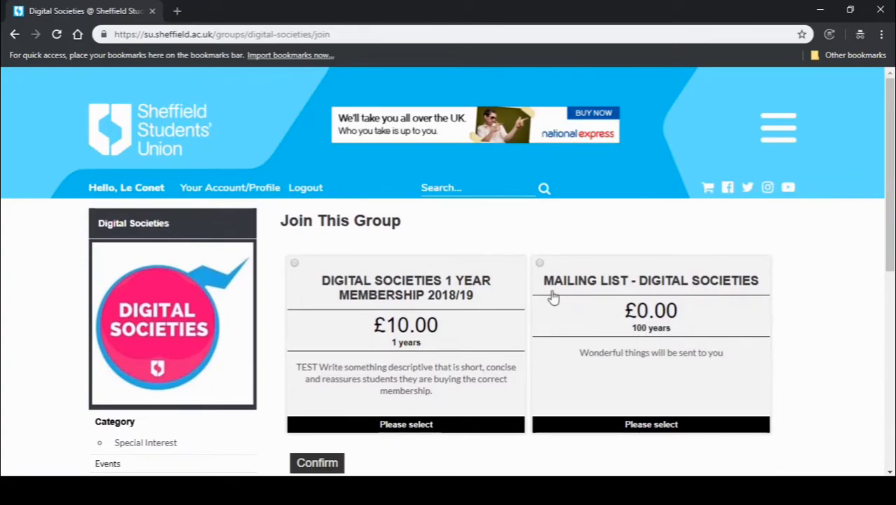
left_click(650, 423)
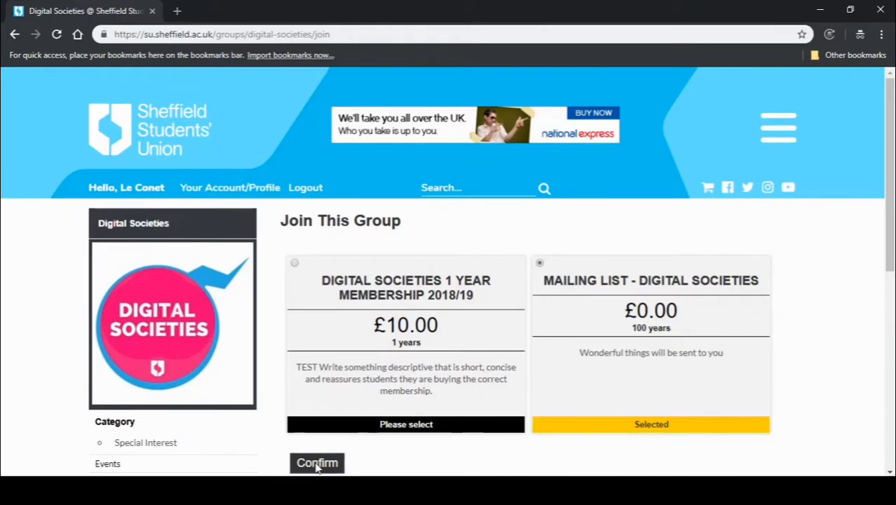
left_click(317, 463)
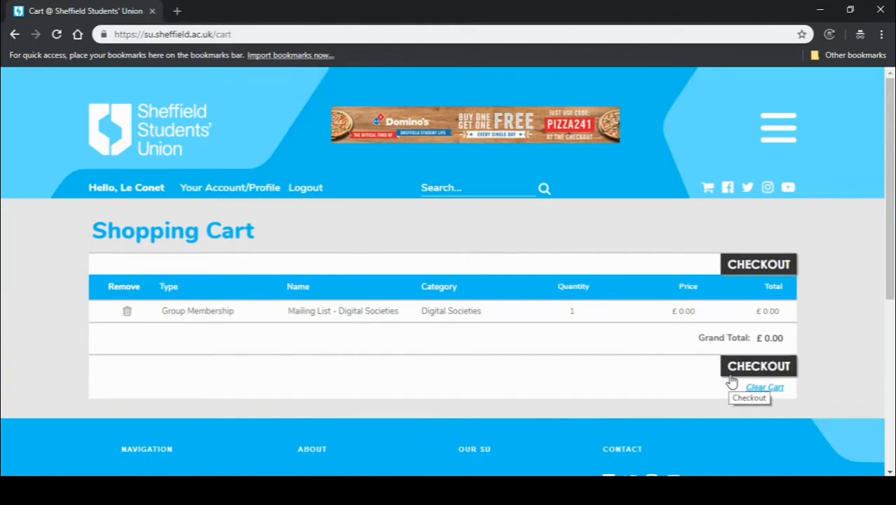
mouse_move(691, 323)
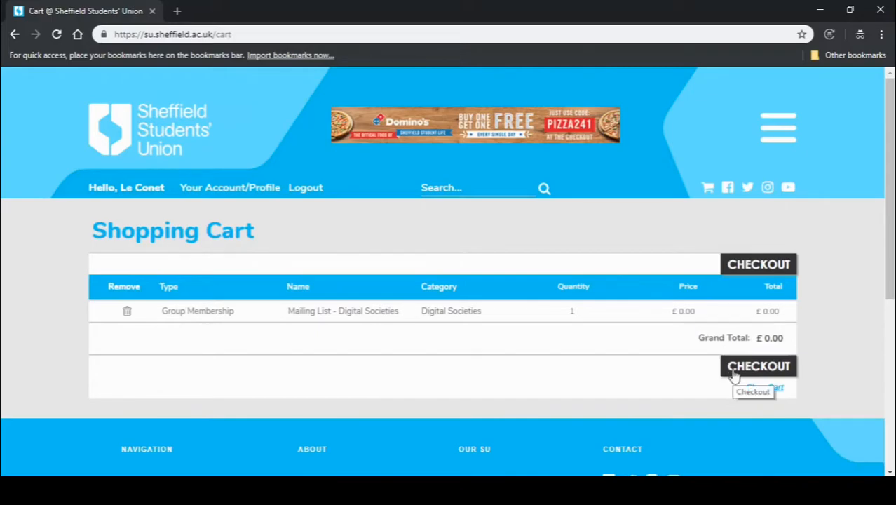
Check out the £0.00 cart and scroll through the Order Confirmation page
left_click(758, 366)
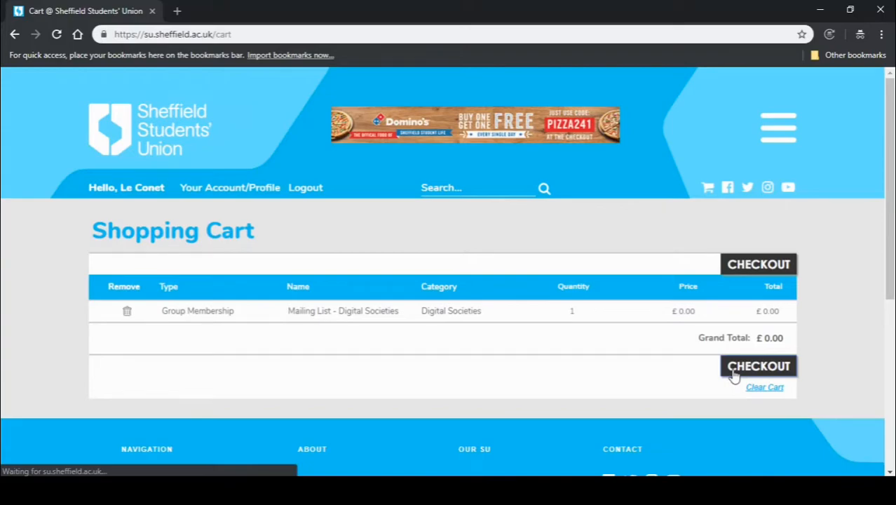
left_click(757, 365)
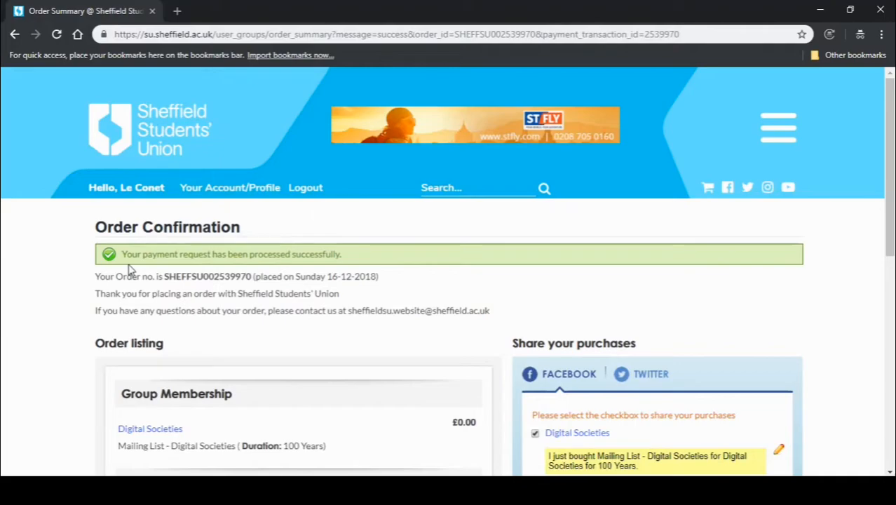
mouse_move(253, 270)
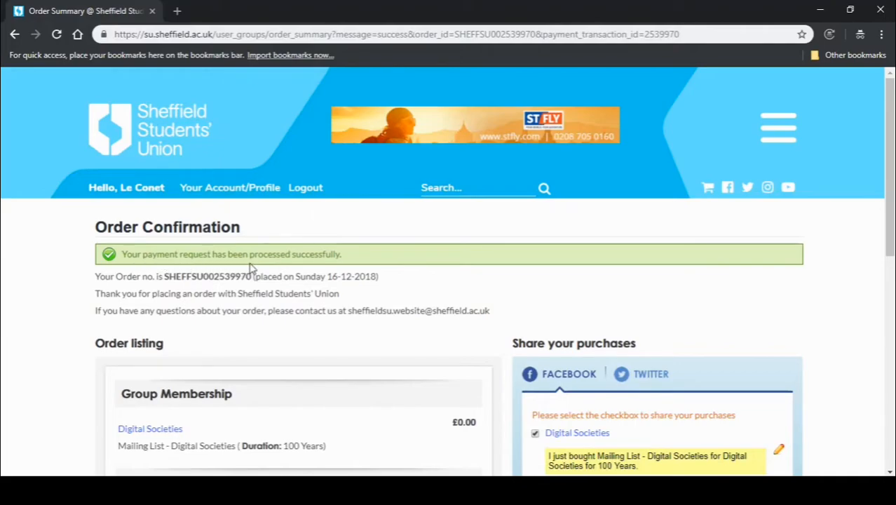
scroll("down", 3)
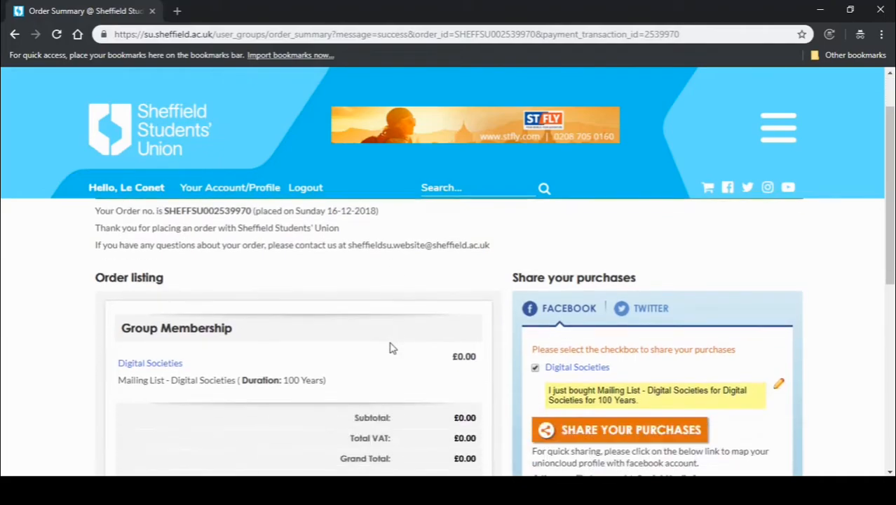
scroll("down", 3)
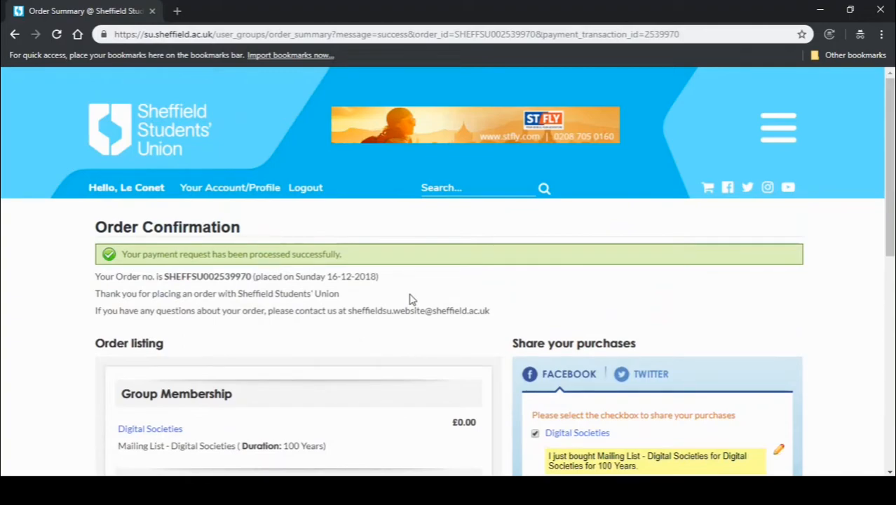
scroll("down", 3)
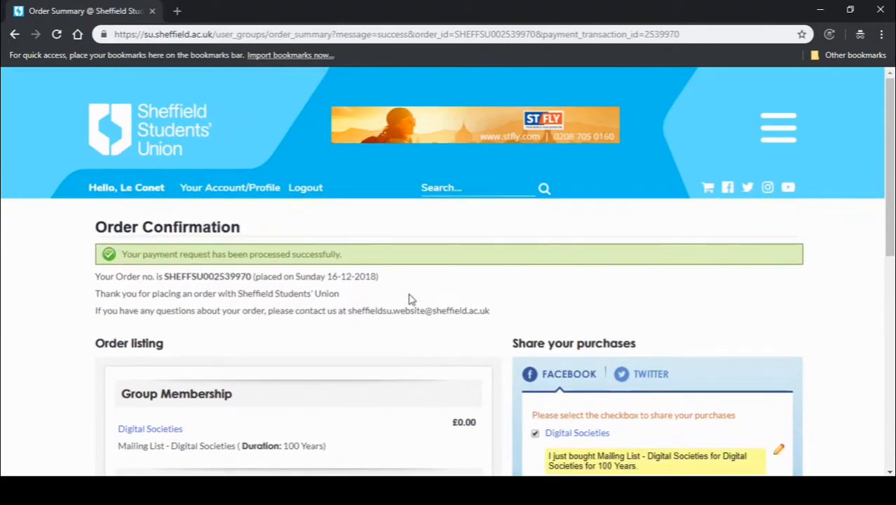
mouse_move(413, 237)
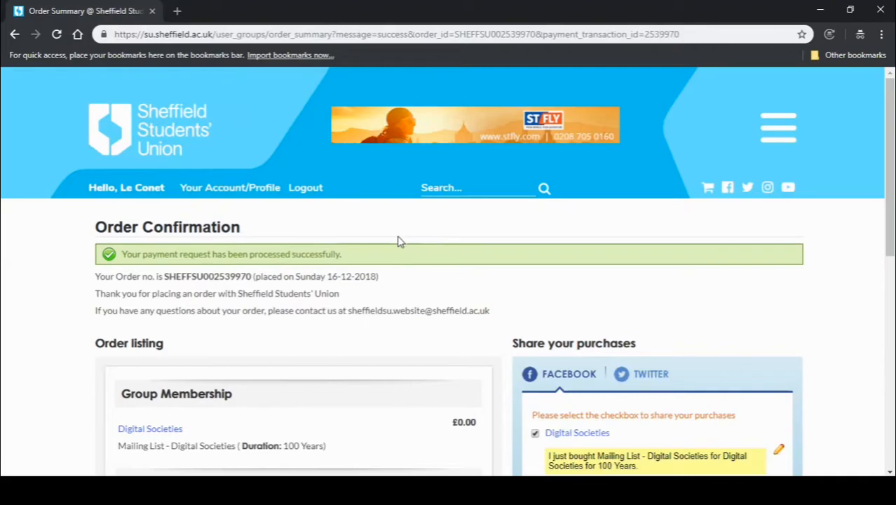
Log out of the Students' Union site and reset incognito history, cookies and cache
left_click(305, 188)
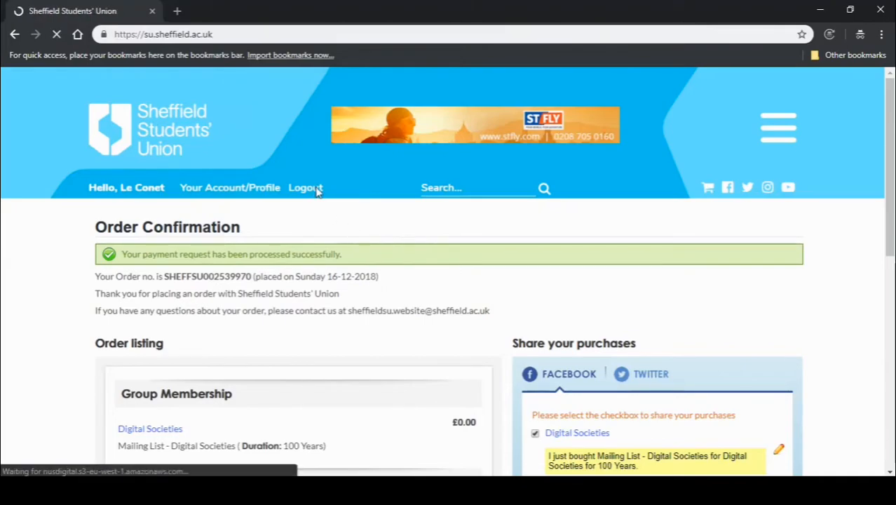
left_click(304, 187)
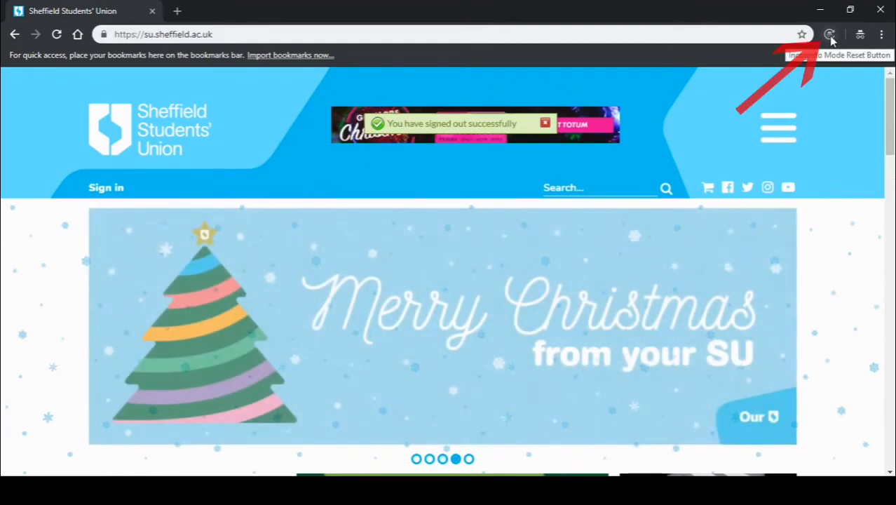
left_click(829, 34)
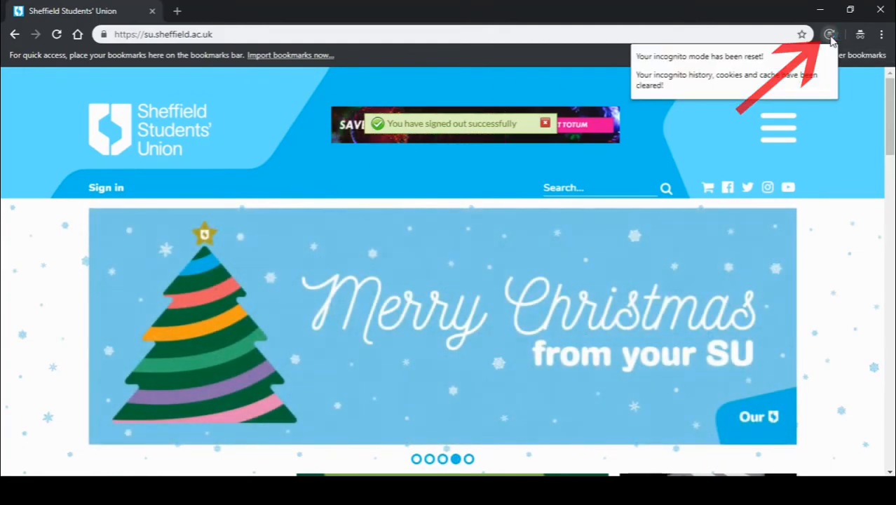